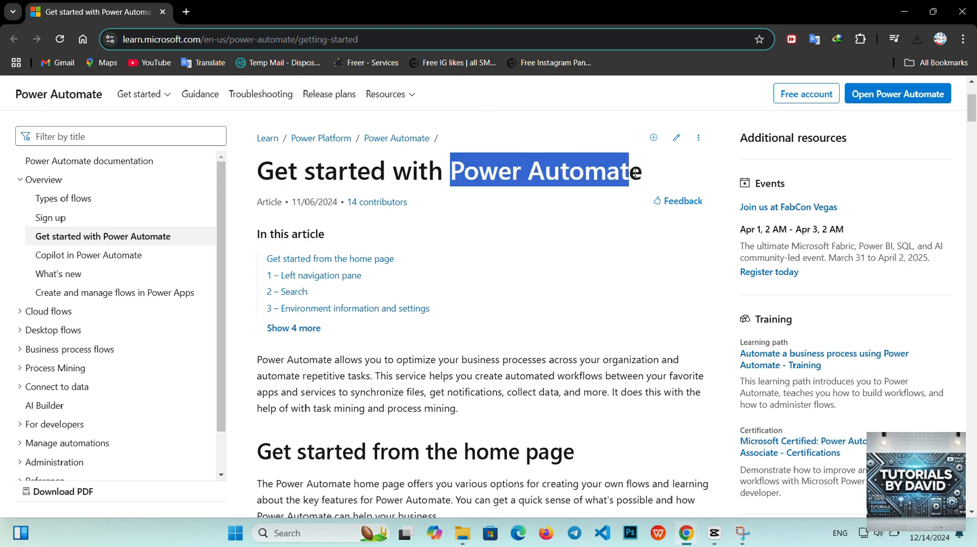
Step: Deselect the title, expand the outline with 'Show 4 more', and scroll toward 'Get started from the home page'
{"action": "left_click", "coordinate": [436, 259]}
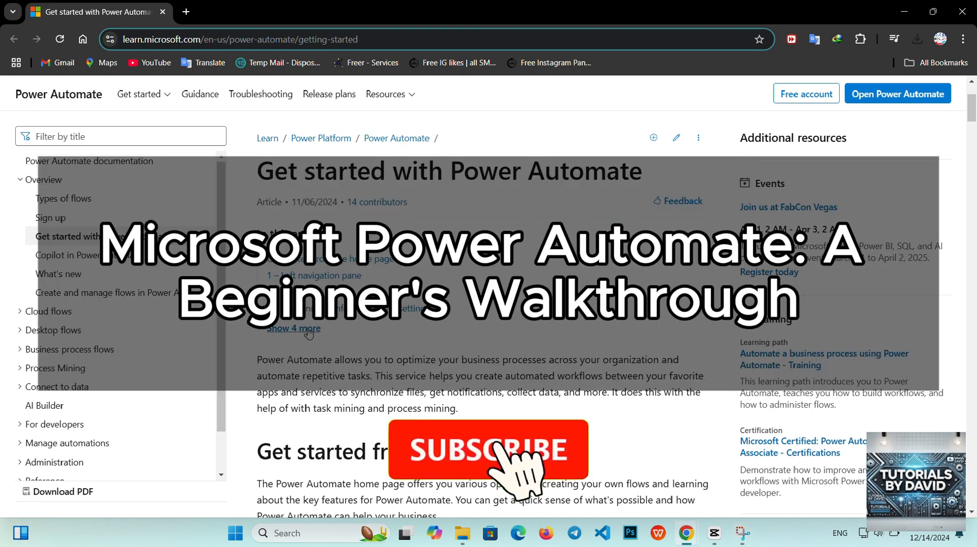
{"action": "left_click", "coordinate": [294, 328]}
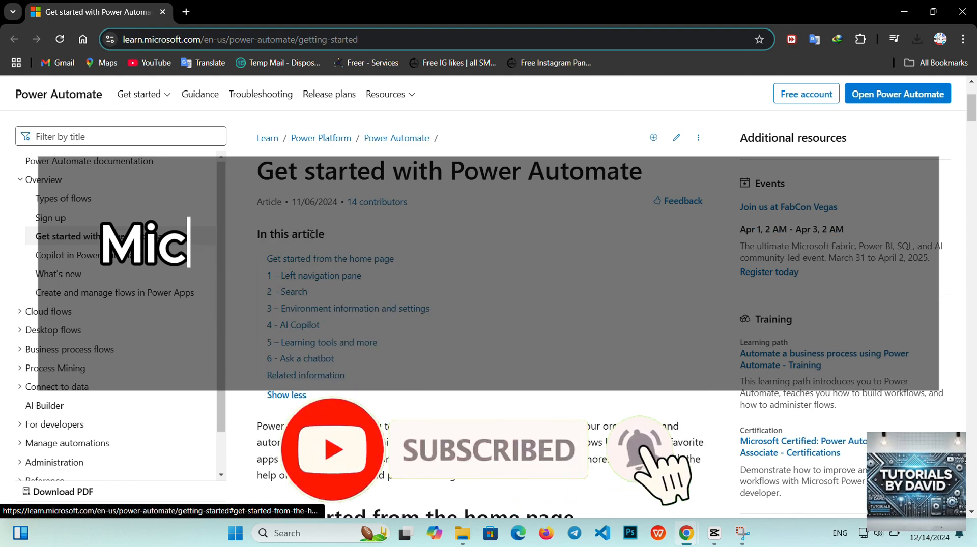
{"action": "scroll", "scroll_direction": "down", "scroll_amount": 3}
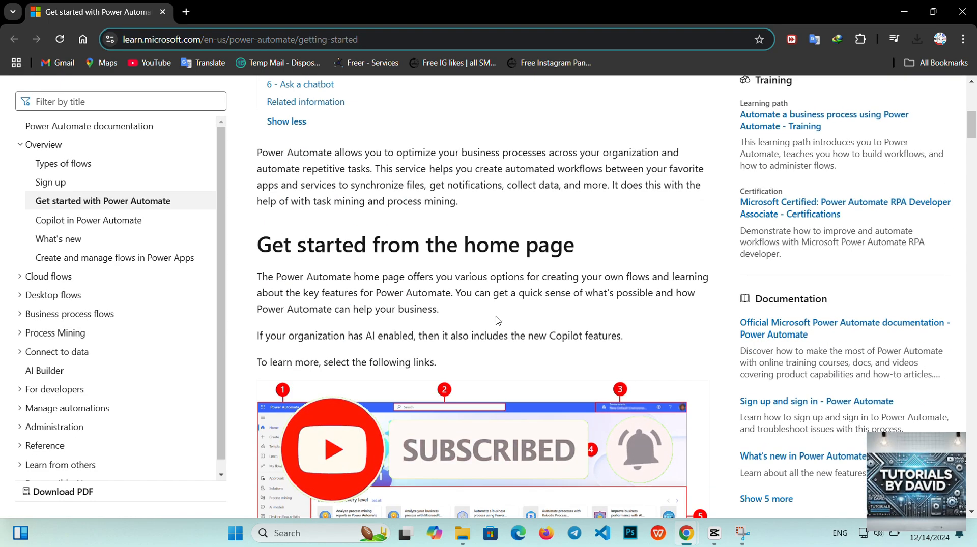
Step: Read past the home page diagram and its six-item legend to '1 – Left navigation pane'
{"action": "scroll", "scroll_direction": "down", "scroll_amount": 3}
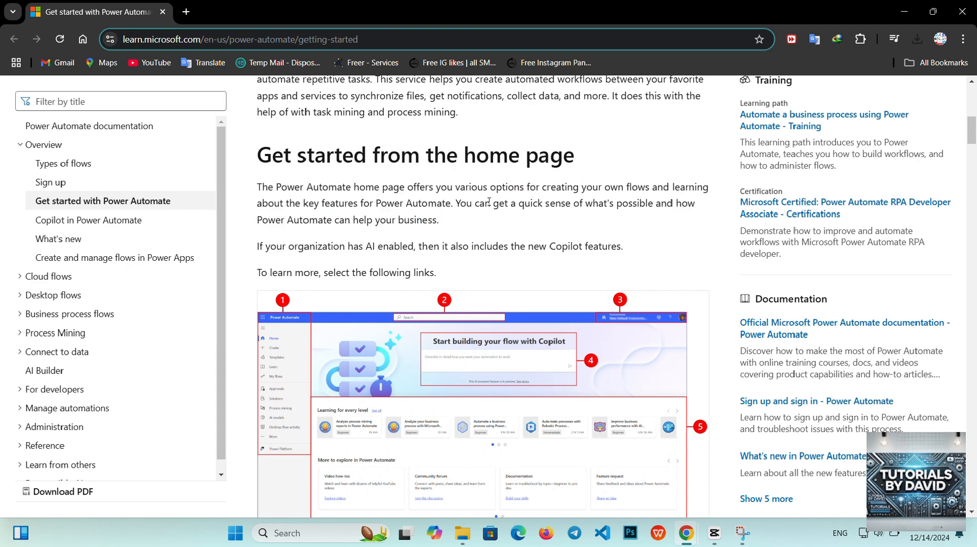
{"action": "scroll", "scroll_direction": "down", "scroll_amount": 3}
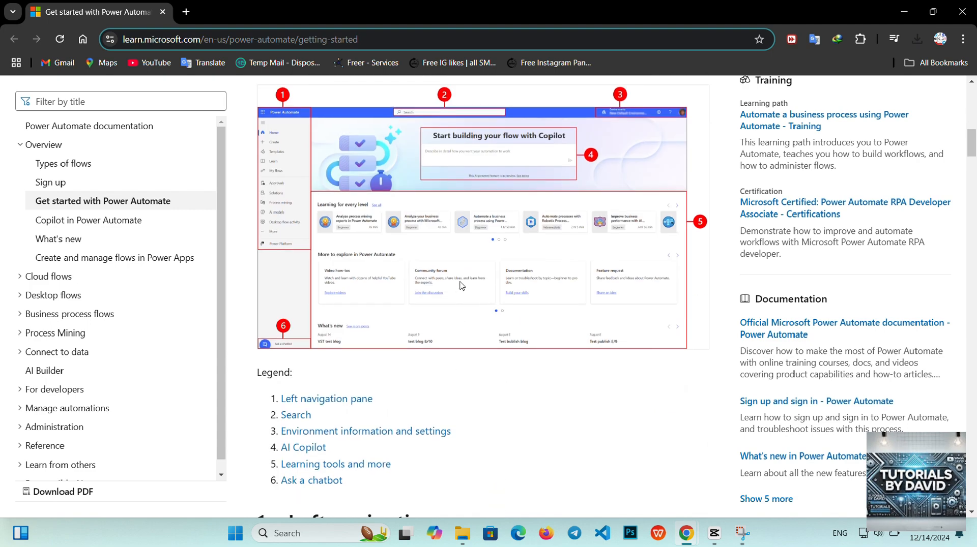
{"action": "mouse_move", "coordinate": [526, 326]}
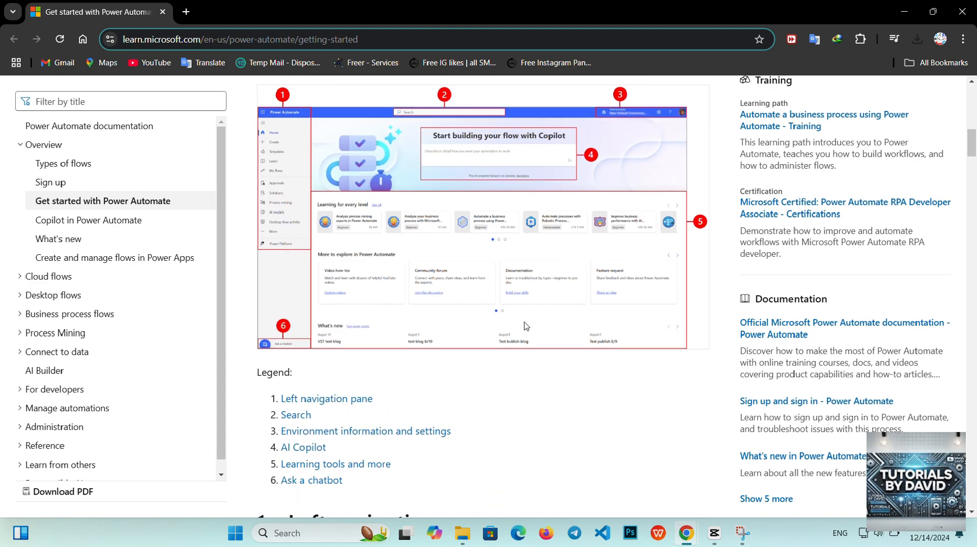
{"action": "scroll", "scroll_direction": "down", "scroll_amount": 3}
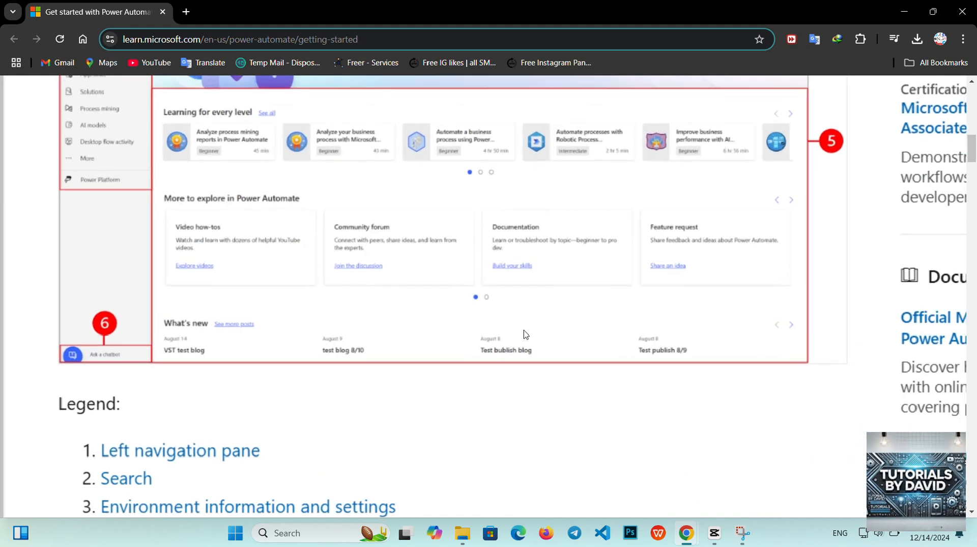
{"action": "scroll", "scroll_direction": "up", "scroll_amount": 3}
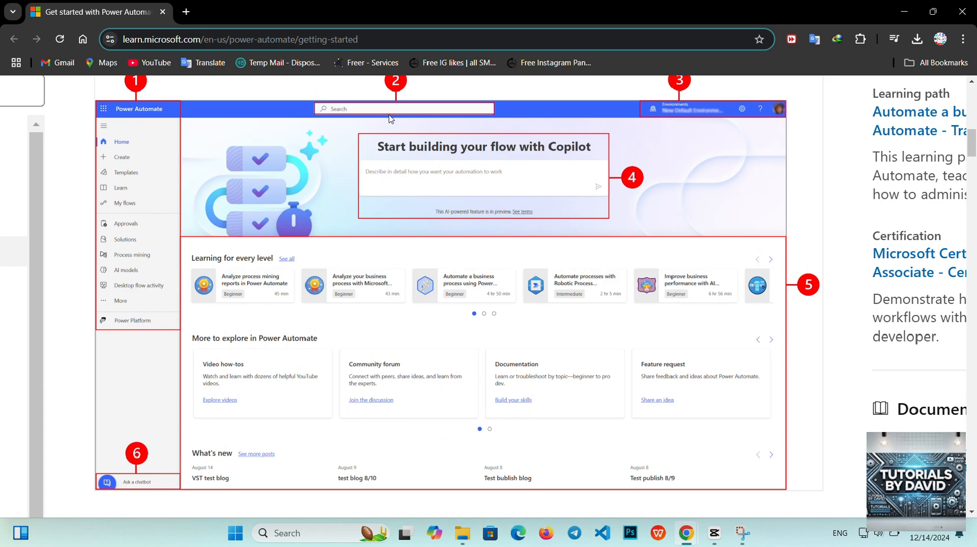
{"action": "scroll", "scroll_direction": "down", "scroll_amount": 3}
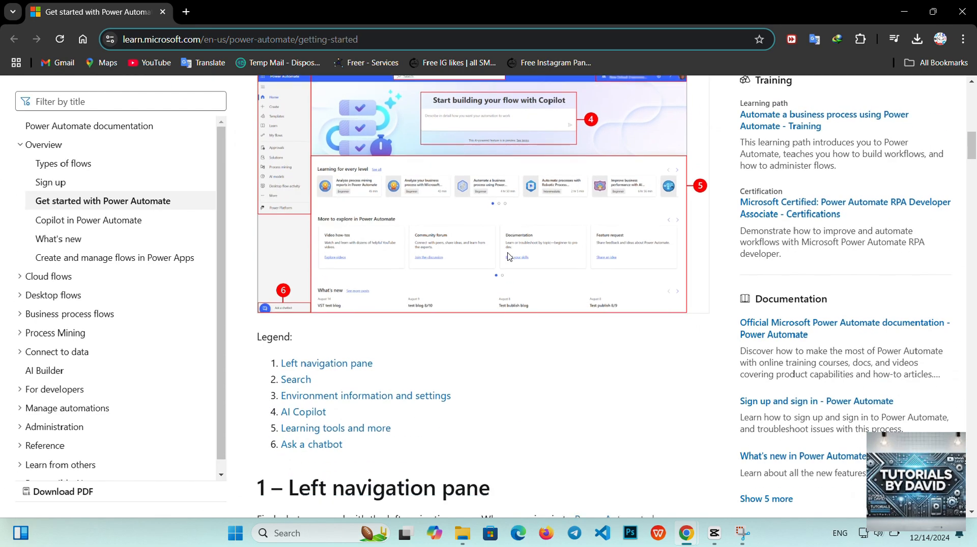
{"action": "scroll", "scroll_direction": "down", "scroll_amount": 3}
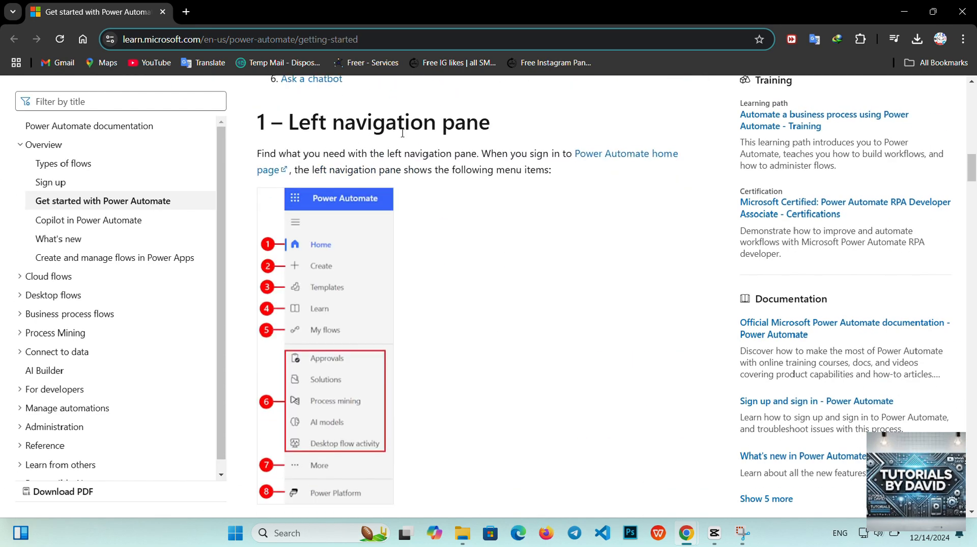
{"action": "mouse_move", "coordinate": [604, 156]}
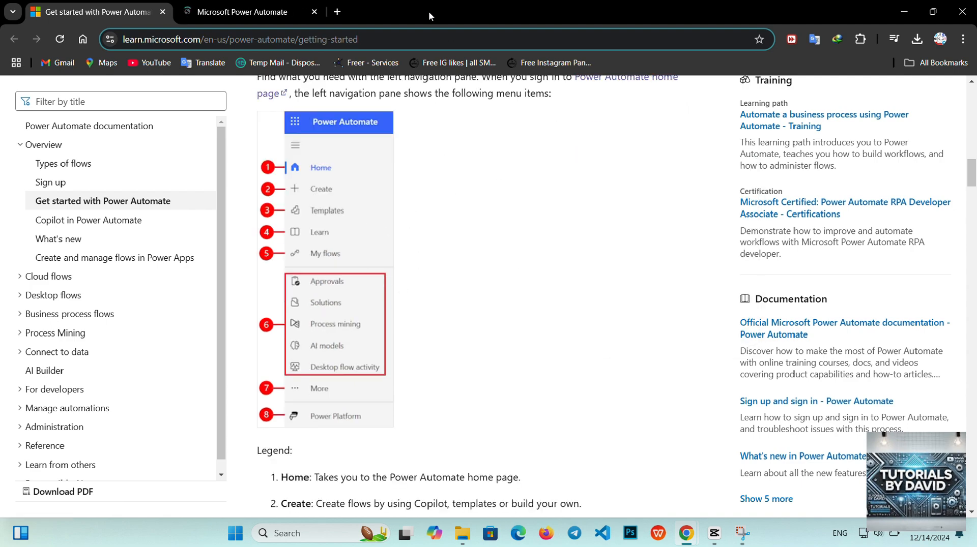
Step: Open Power Automate's Create page listing the ways to make a flow
{"action": "left_click", "coordinate": [242, 12]}
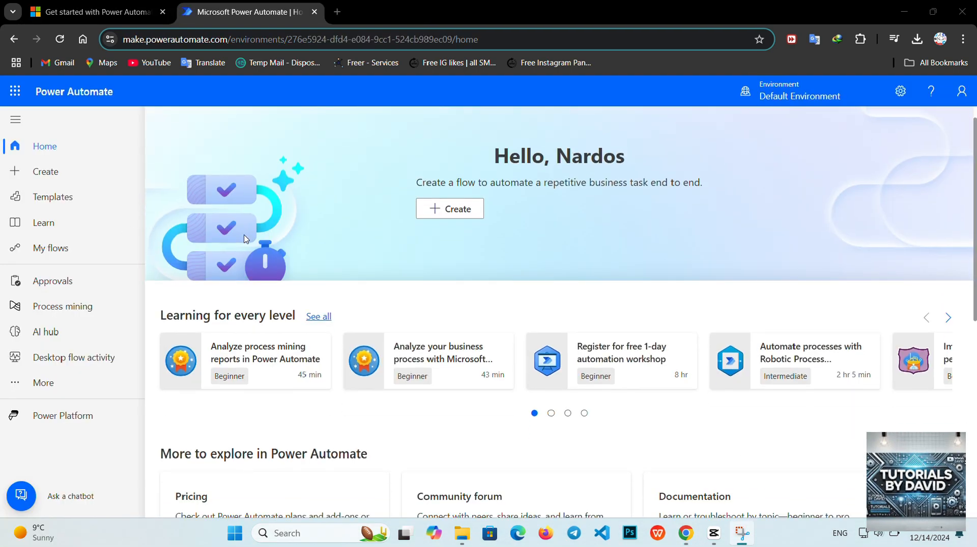
{"action": "scroll", "scroll_direction": "down", "scroll_amount": 3}
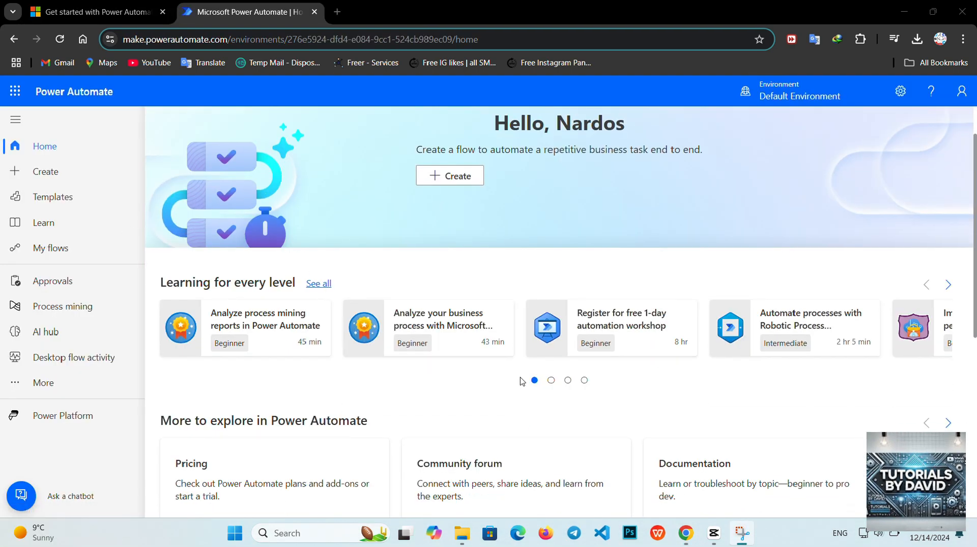
{"action": "scroll", "scroll_direction": "down", "scroll_amount": 3}
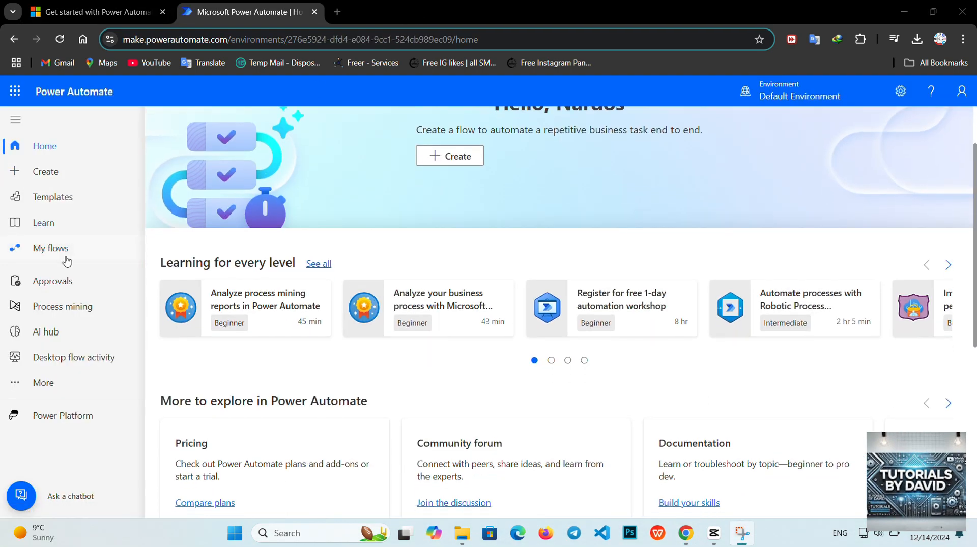
{"action": "mouse_move", "coordinate": [45, 171]}
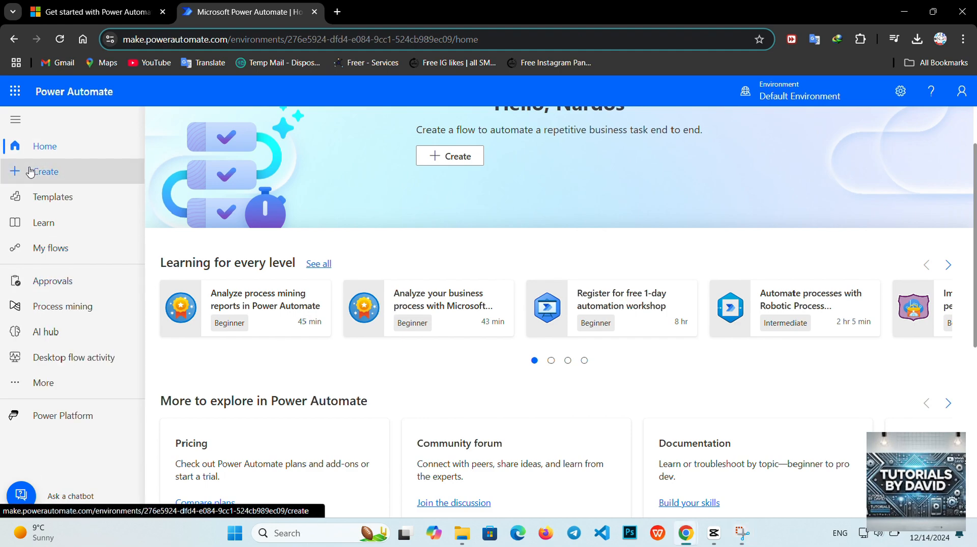
{"action": "left_click", "coordinate": [45, 172]}
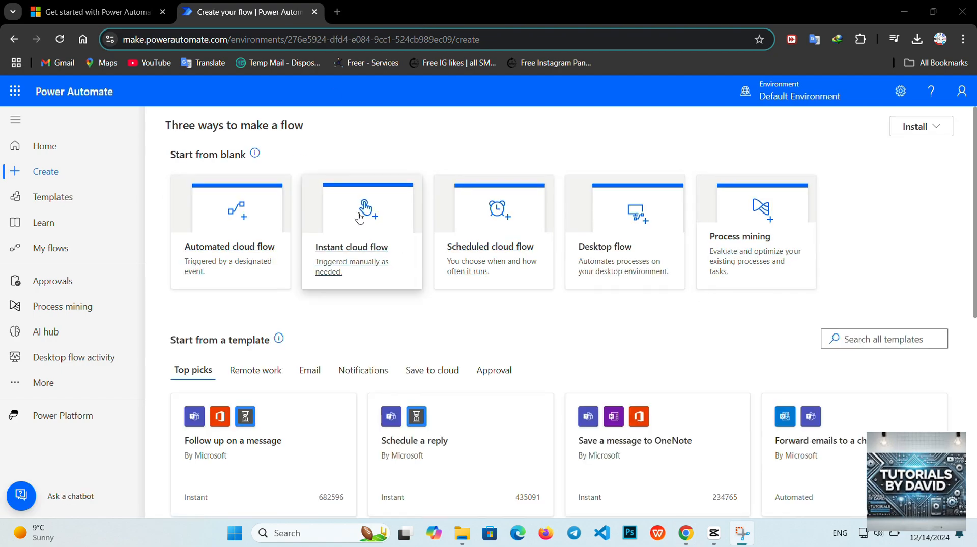
Step: Read the Learn article's navigation legend down to 'Pin and unpin'
{"action": "left_click", "coordinate": [94, 11]}
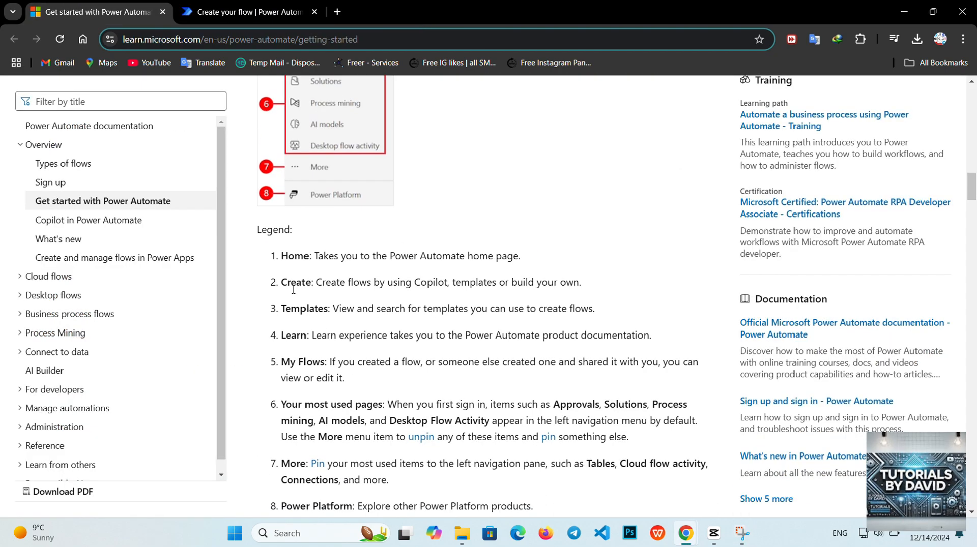
{"action": "scroll", "scroll_direction": "up", "scroll_amount": 3}
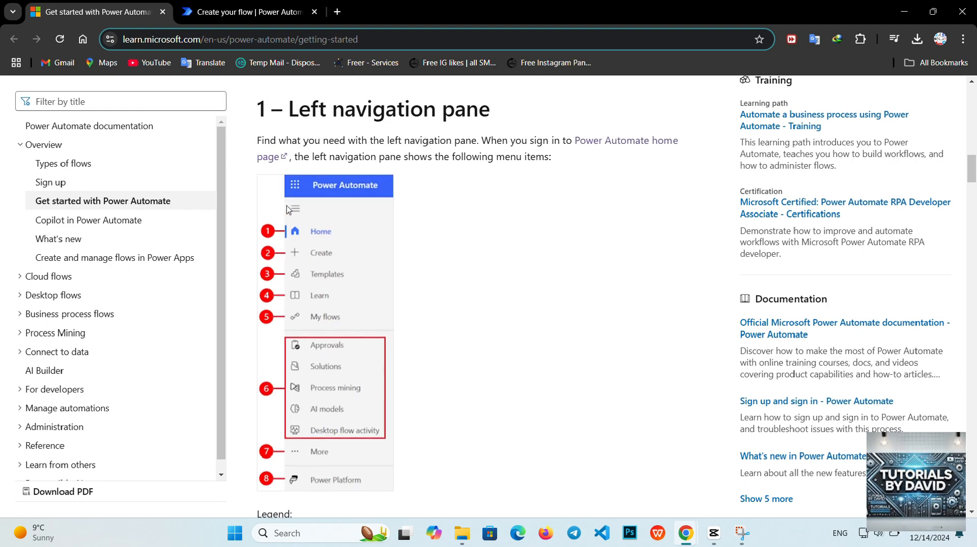
{"action": "scroll", "scroll_direction": "down", "scroll_amount": 3}
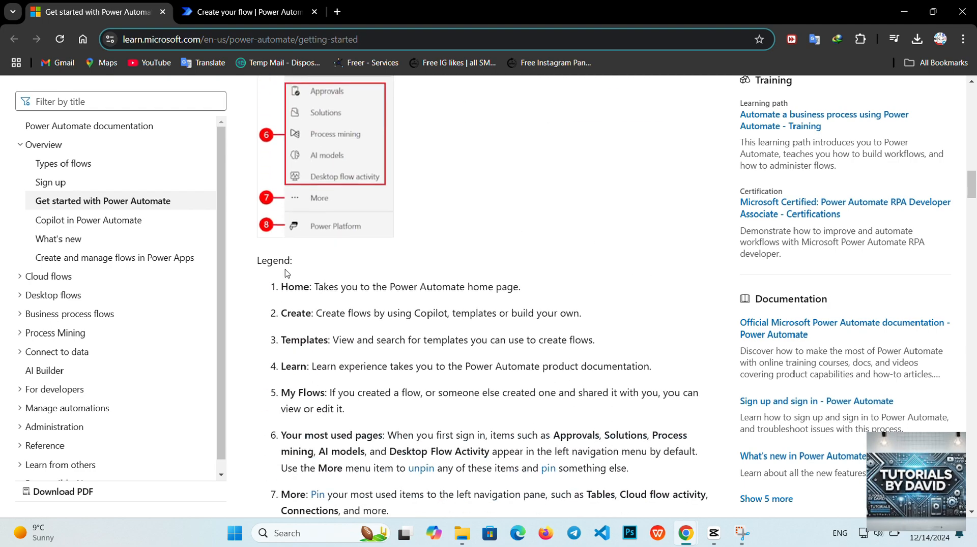
{"action": "scroll", "scroll_direction": "down", "scroll_amount": 3}
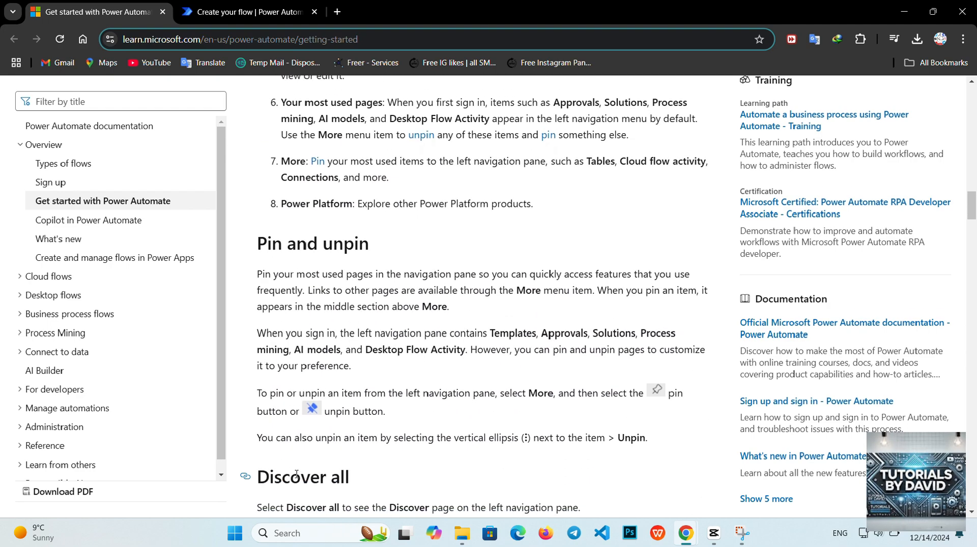
Step: Browse the Top picks templates and return to the Power Automate home page
{"action": "left_click", "coordinate": [249, 11]}
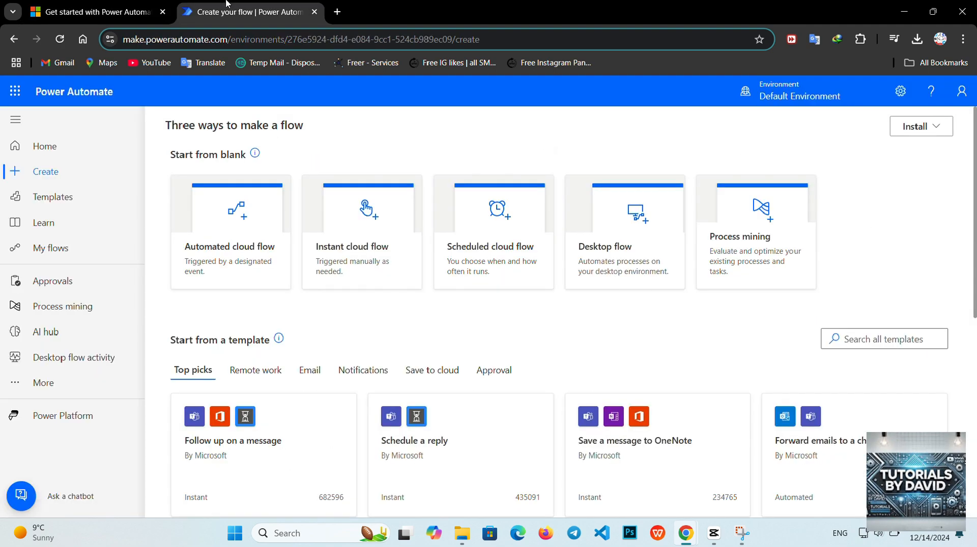
{"action": "scroll", "scroll_direction": "down", "scroll_amount": 3}
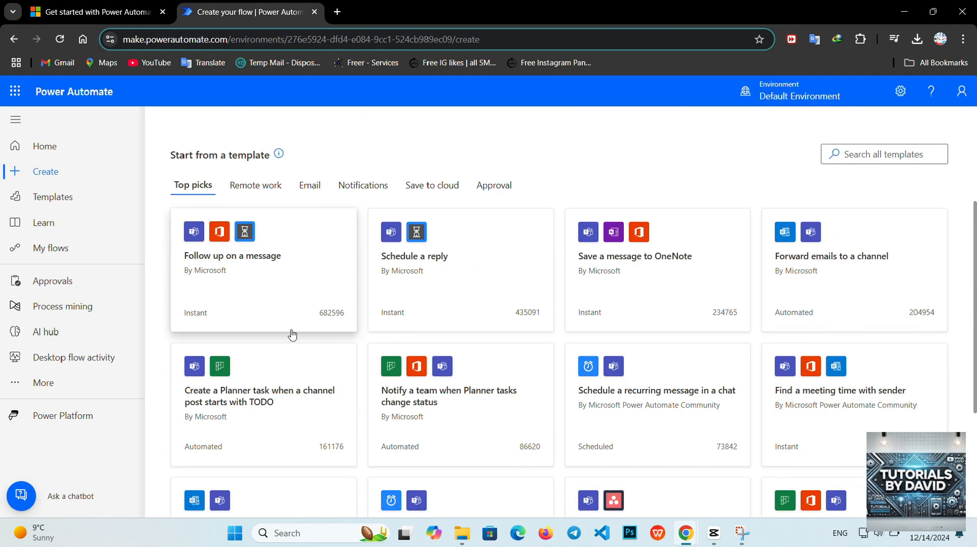
{"action": "mouse_move", "coordinate": [813, 308]}
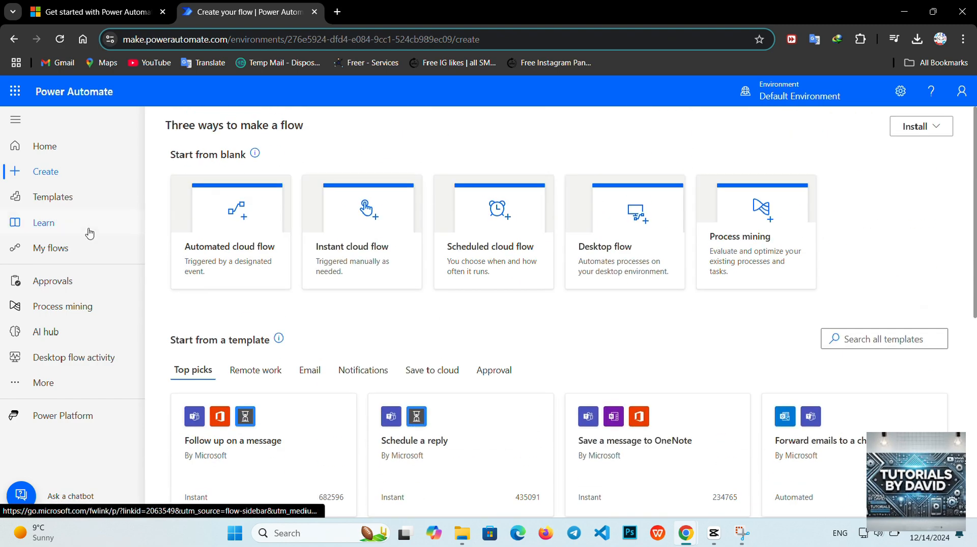
{"action": "left_click", "coordinate": [44, 146]}
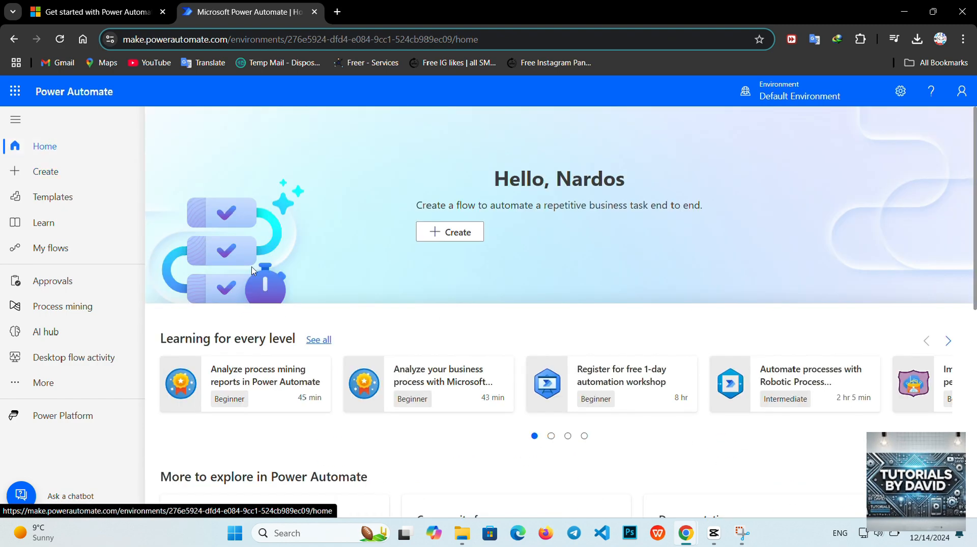
Step: Read the docs' 'Discover all' section, then open Power Automate's More panel
{"action": "scroll", "scroll_direction": "down", "scroll_amount": 3}
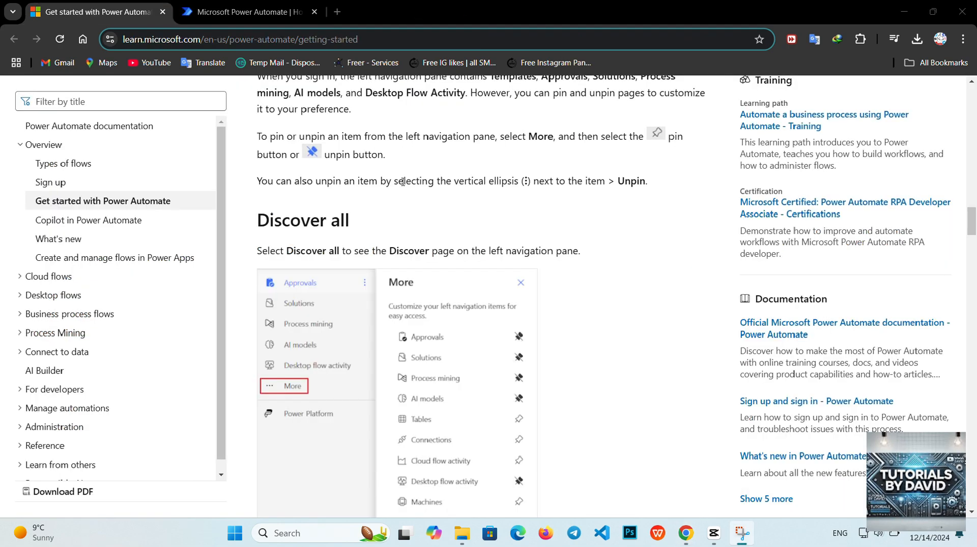
{"action": "scroll", "scroll_direction": "down", "scroll_amount": 3}
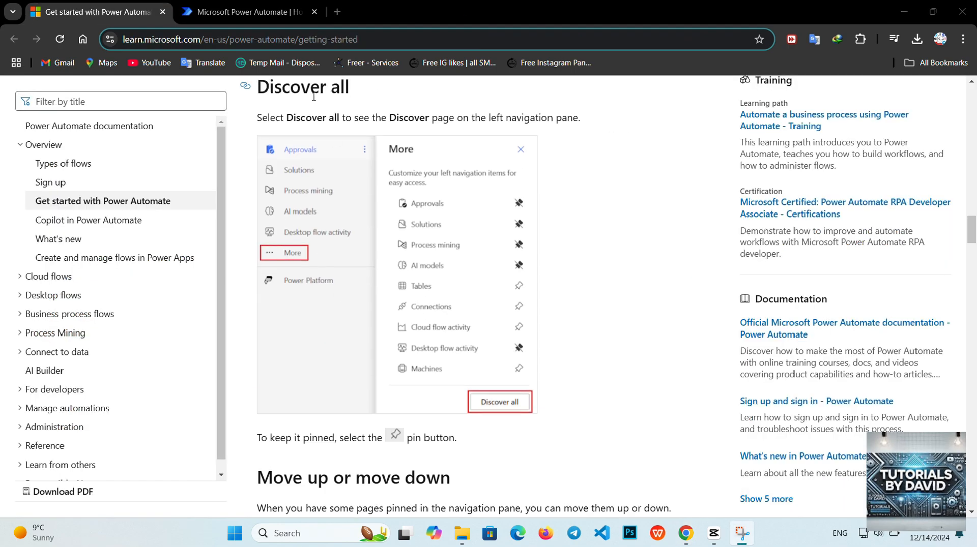
{"action": "left_click", "coordinate": [247, 11]}
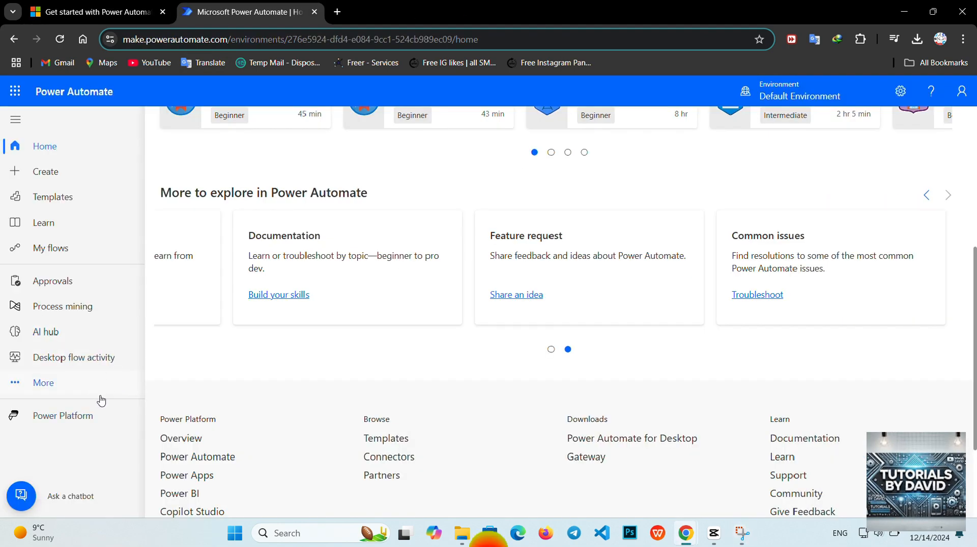
{"action": "left_click", "coordinate": [43, 383]}
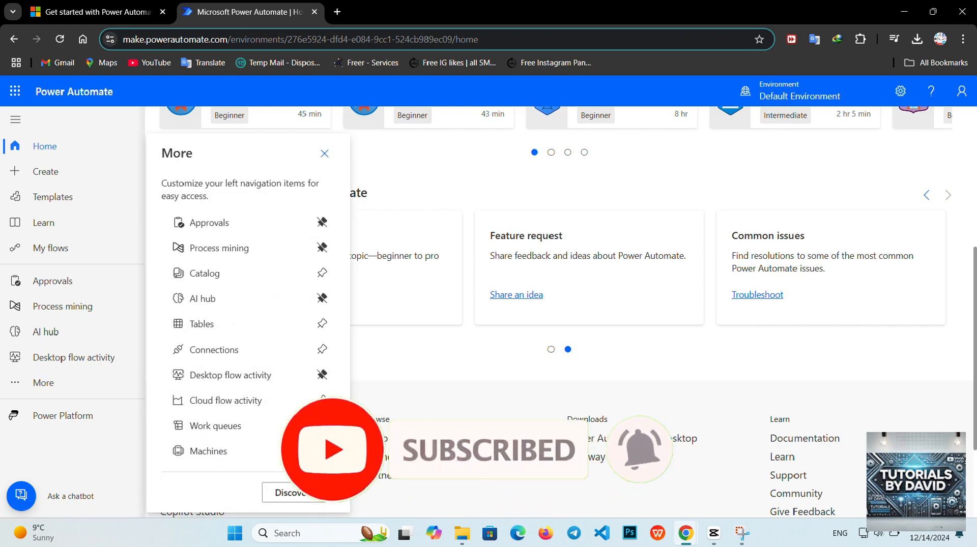
Step: Open the Discover all page and skim the docs through 'Move up or move down'
{"action": "left_click", "coordinate": [293, 493]}
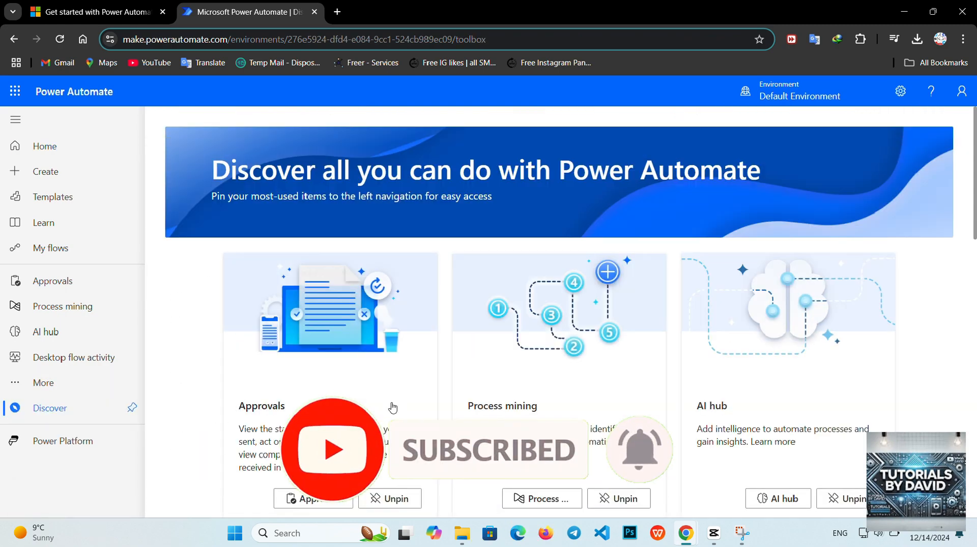
{"action": "scroll", "scroll_direction": "down", "scroll_amount": 3}
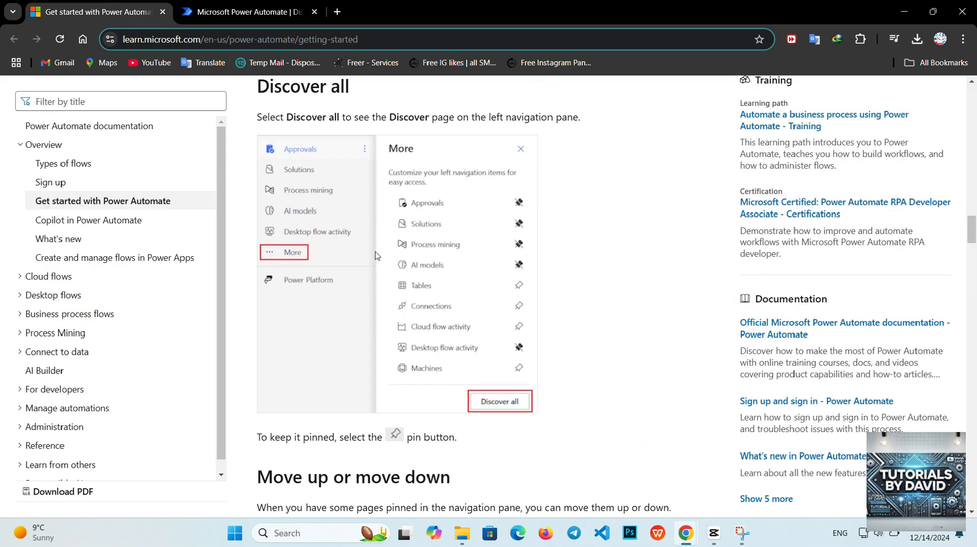
{"action": "scroll", "scroll_direction": "down", "scroll_amount": 3}
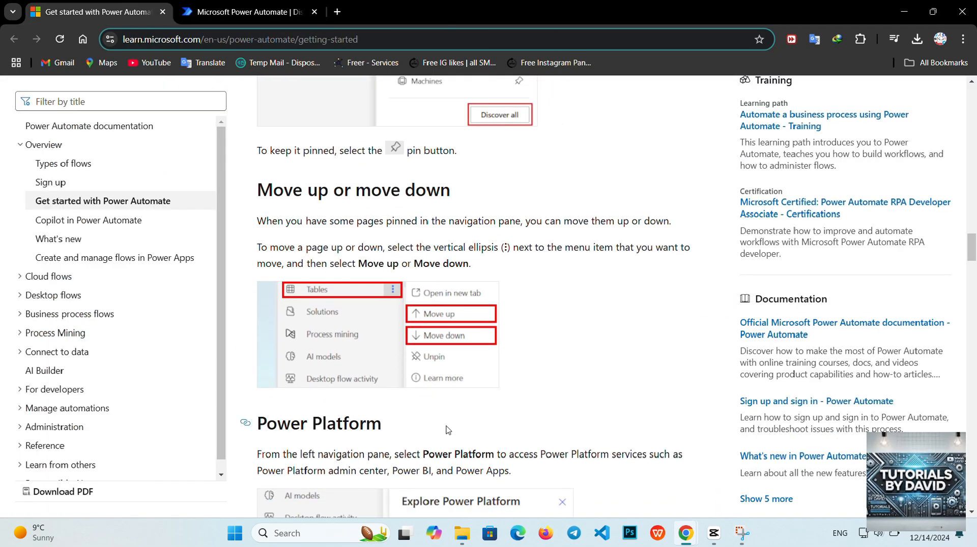
{"action": "left_click", "coordinate": [249, 12]}
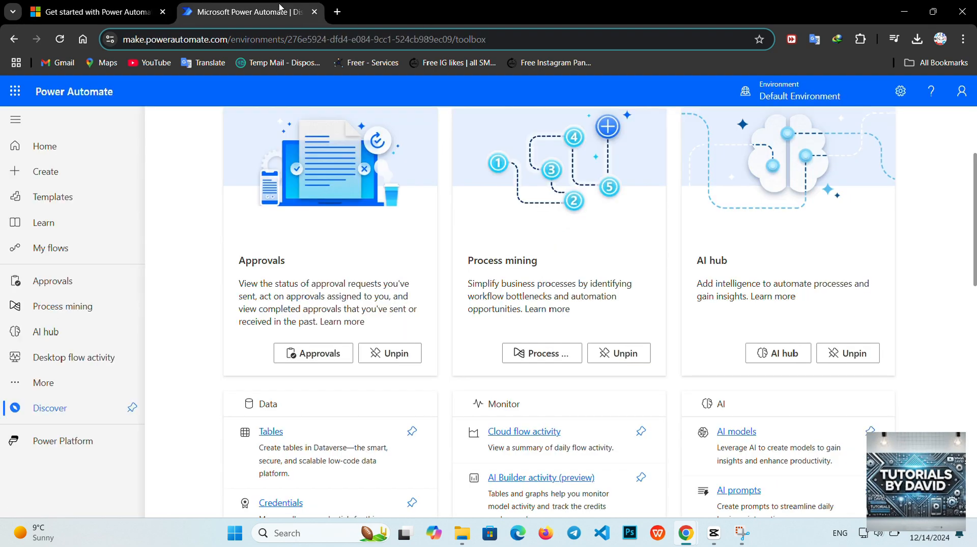
Step: Pin Tables to the navigation and move Process mining down below AI hub
{"action": "left_click", "coordinate": [43, 383]}
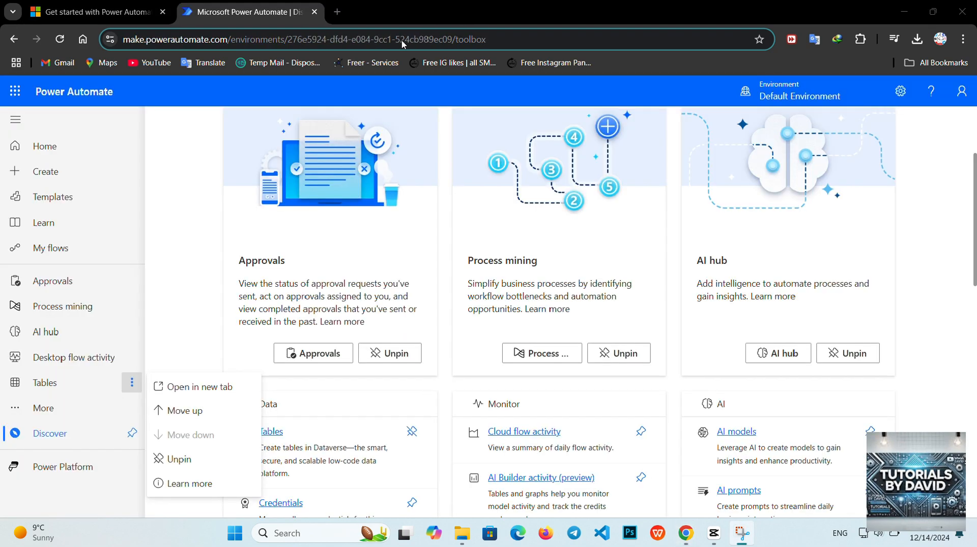
{"action": "mouse_move", "coordinate": [183, 411]}
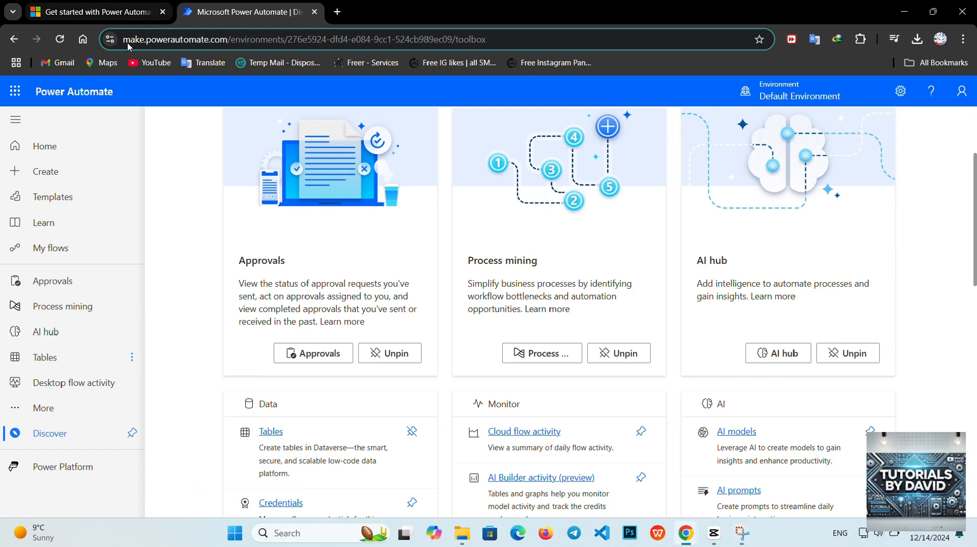
{"action": "left_click", "coordinate": [131, 306]}
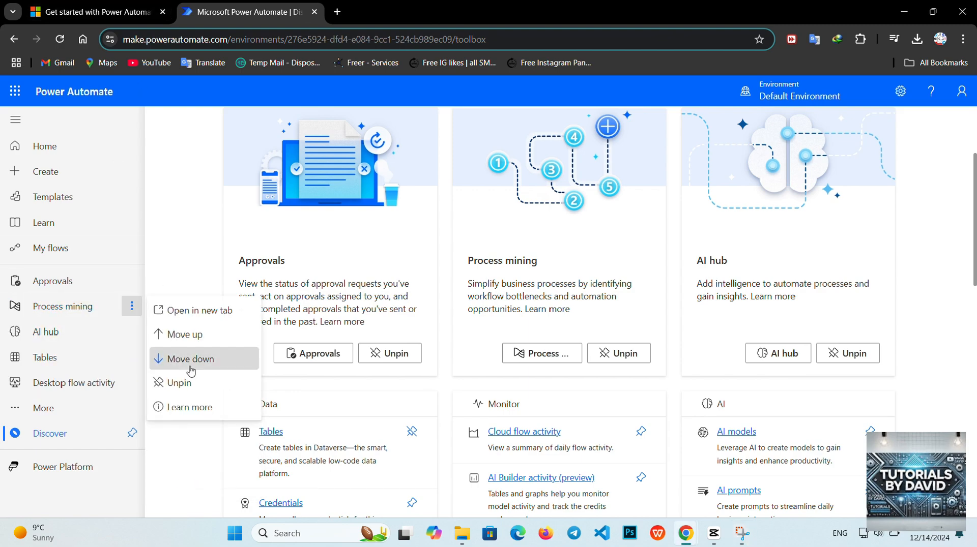
{"action": "left_click", "coordinate": [189, 359]}
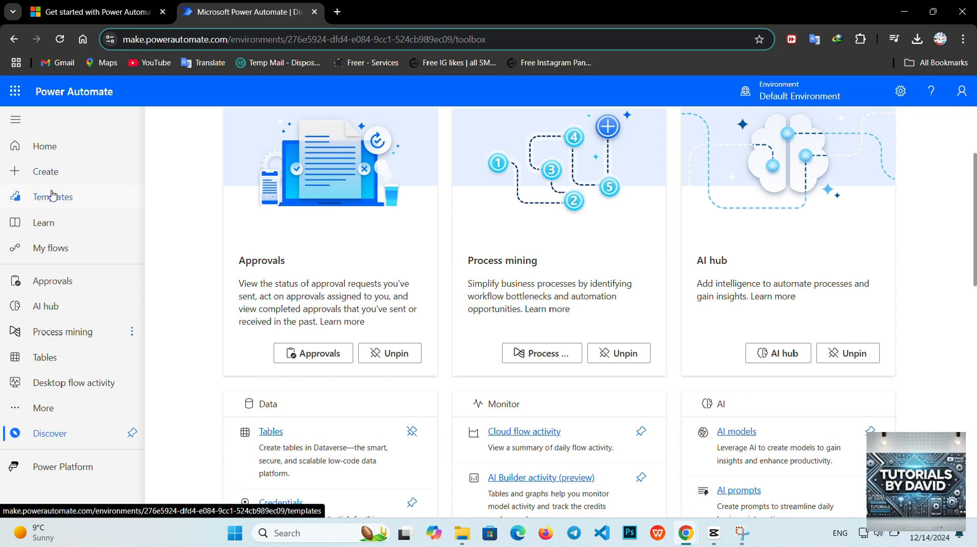
Step: Open the Templates gallery and briefly check the Learn docs tab
{"action": "left_click", "coordinate": [53, 196]}
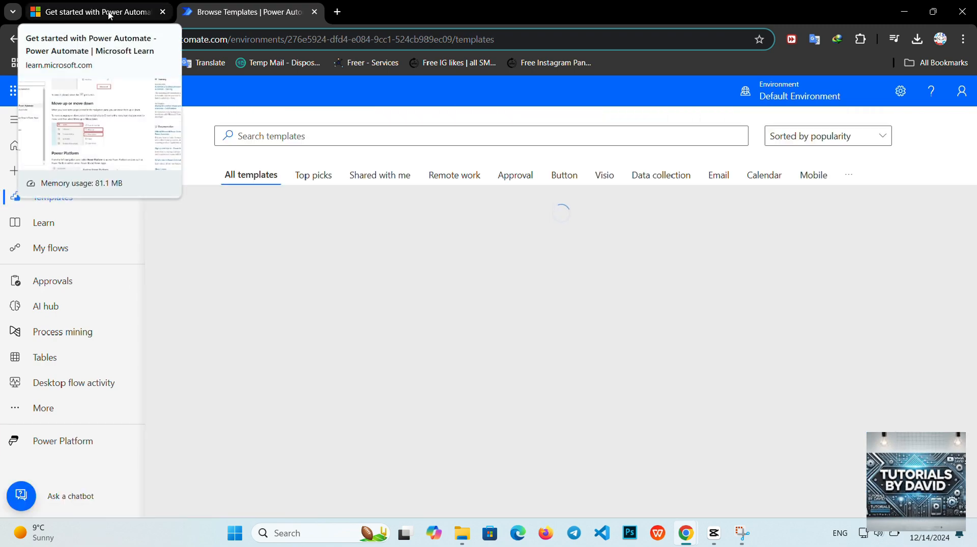
{"action": "left_click", "coordinate": [93, 11]}
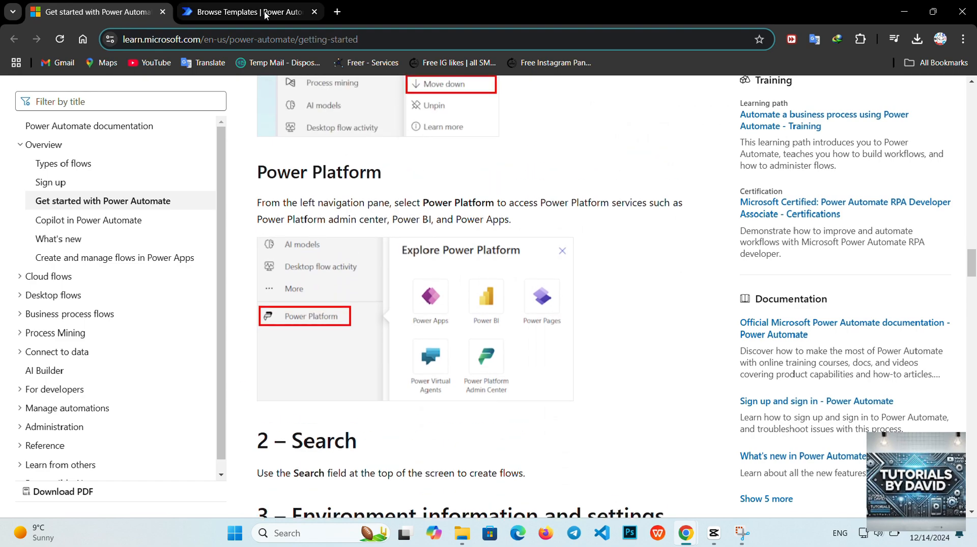
{"action": "left_click", "coordinate": [224, 12]}
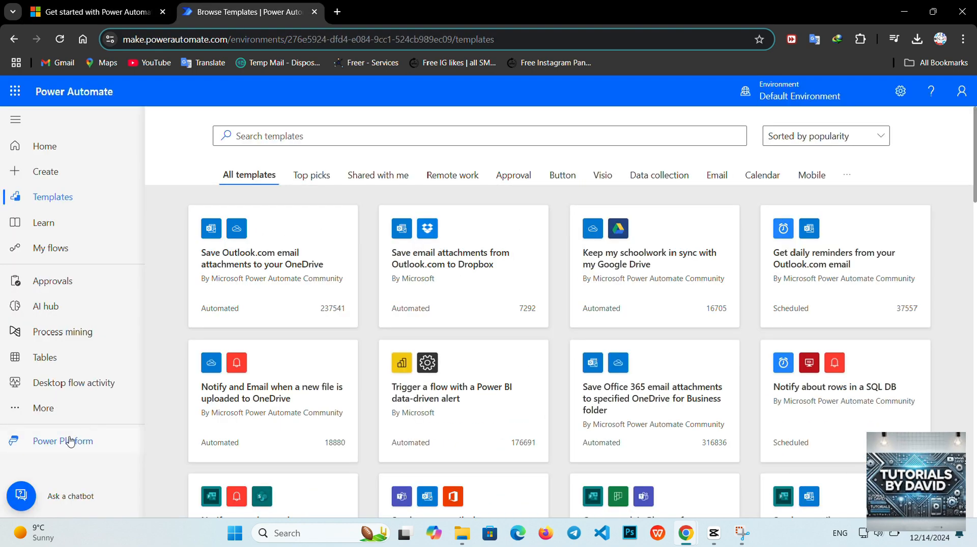
Step: View and close the Power Platform services list, then scroll the templates
{"action": "left_click", "coordinate": [61, 441]}
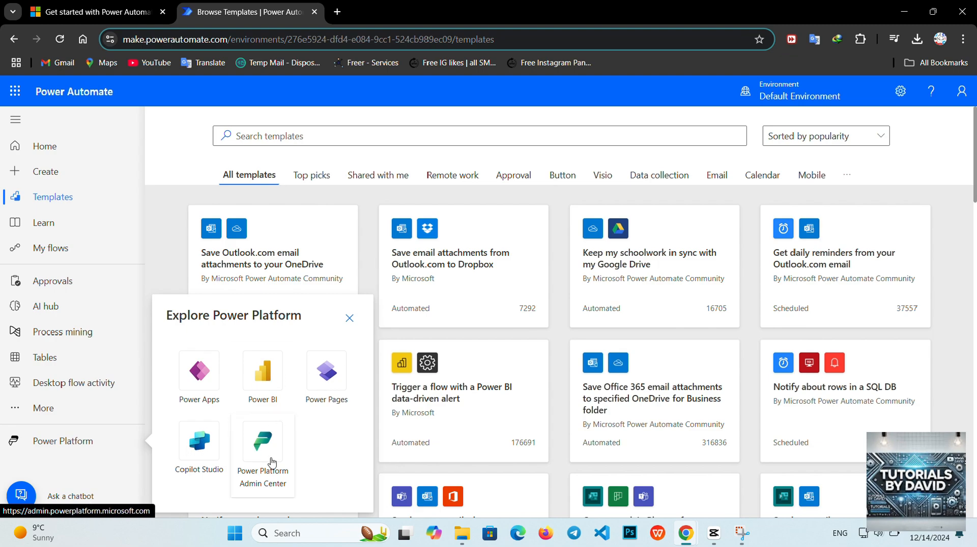
{"action": "left_click", "coordinate": [349, 319]}
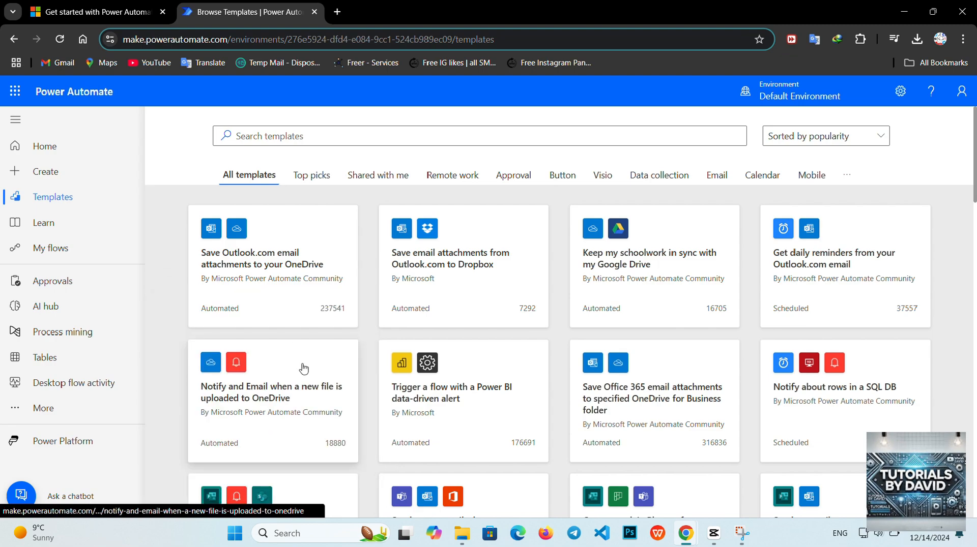
{"action": "scroll", "scroll_direction": "down", "scroll_amount": 3}
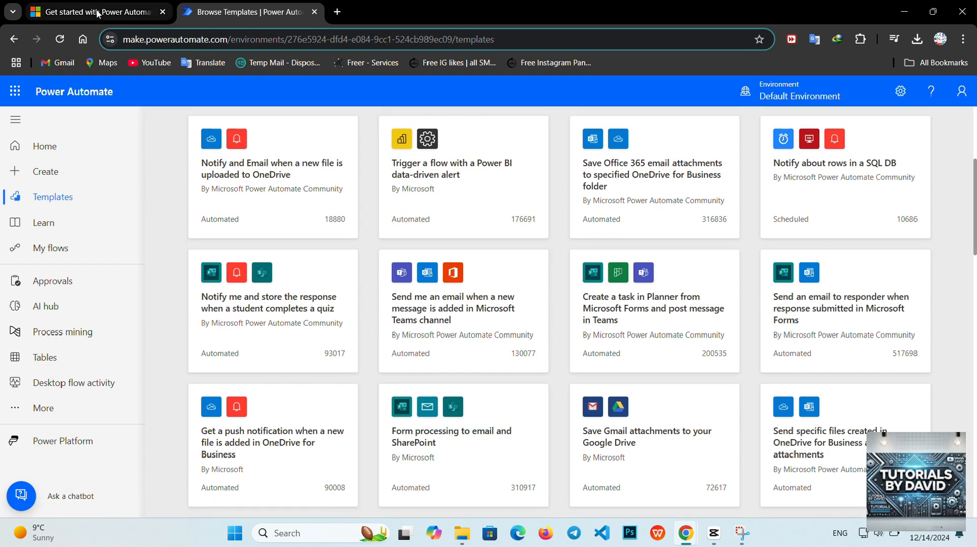
Step: Read the environment and settings sections, selecting the phrase 'System customizer'
{"action": "left_click", "coordinate": [94, 12]}
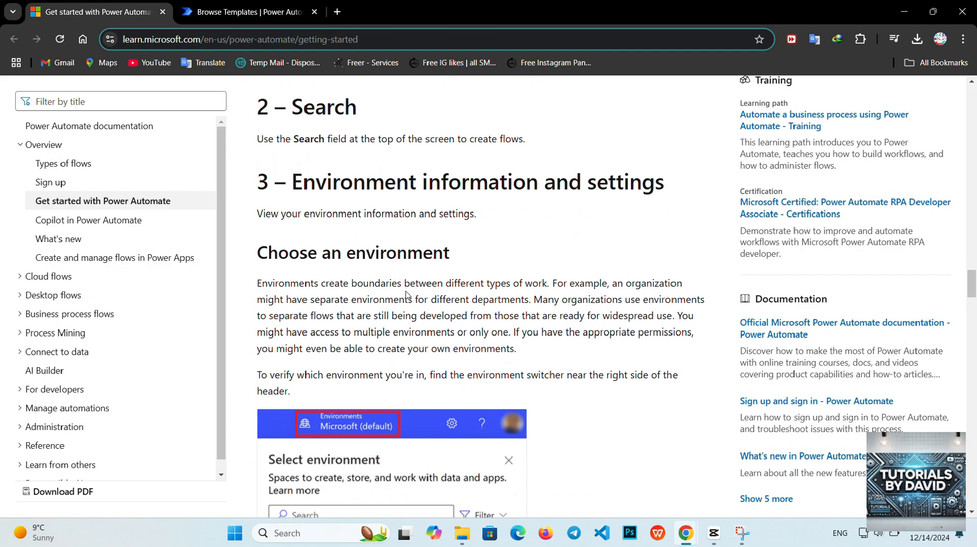
{"action": "scroll", "scroll_direction": "down", "scroll_amount": 3}
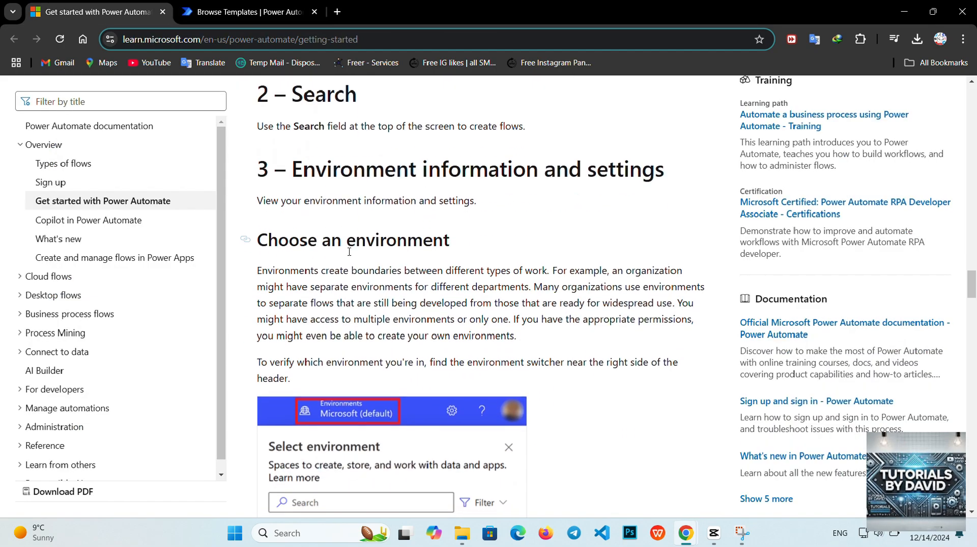
{"action": "scroll", "scroll_direction": "down", "scroll_amount": 3}
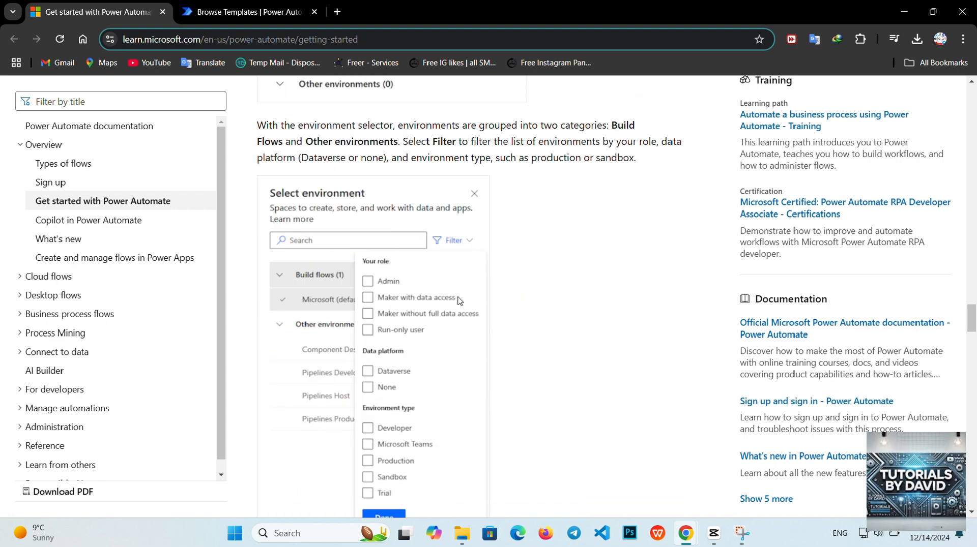
{"action": "scroll", "scroll_direction": "down", "scroll_amount": 3}
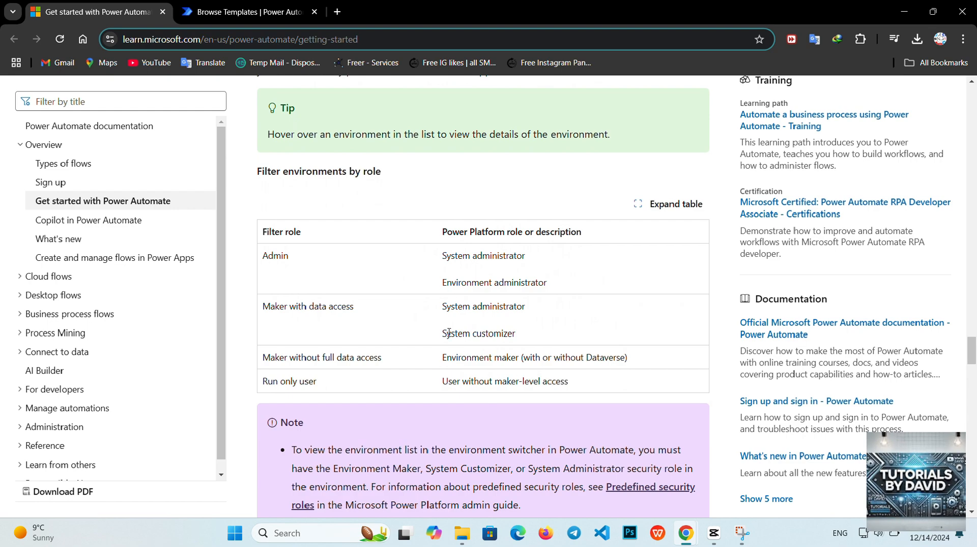
{"action": "double_click", "coordinate": [478, 334]}
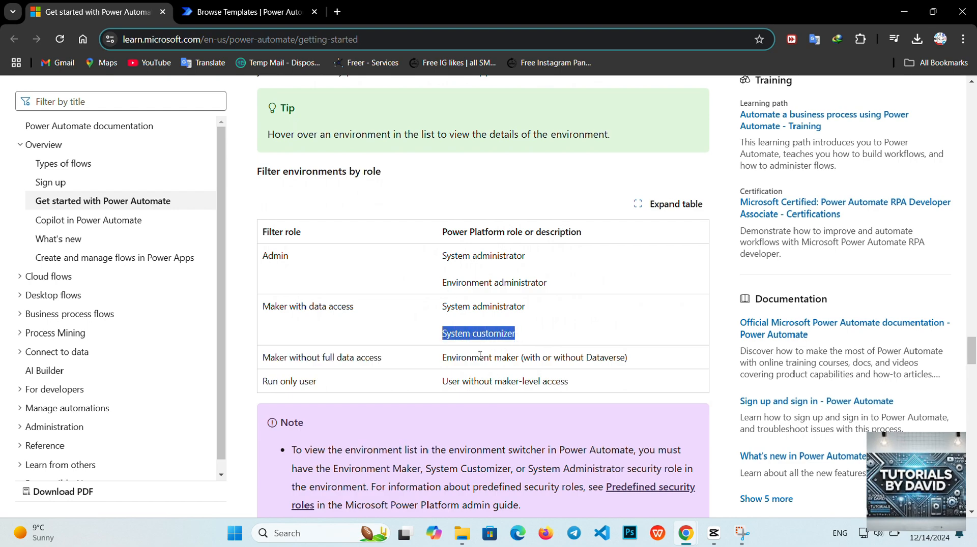
{"action": "scroll", "scroll_direction": "down", "scroll_amount": 3}
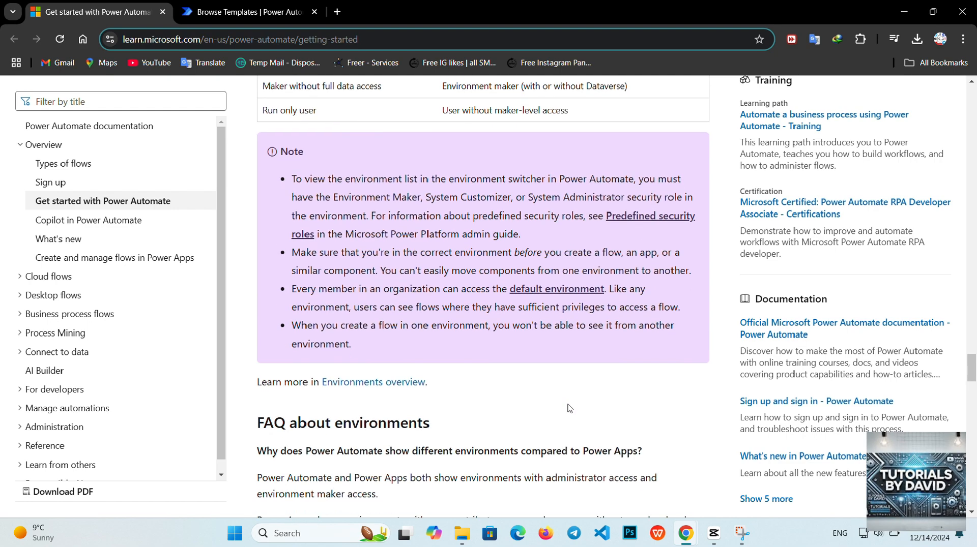
Step: Finish reading the help and chatbot sections, then return to the Power Automate home page
{"action": "scroll", "scroll_direction": "down", "scroll_amount": 3}
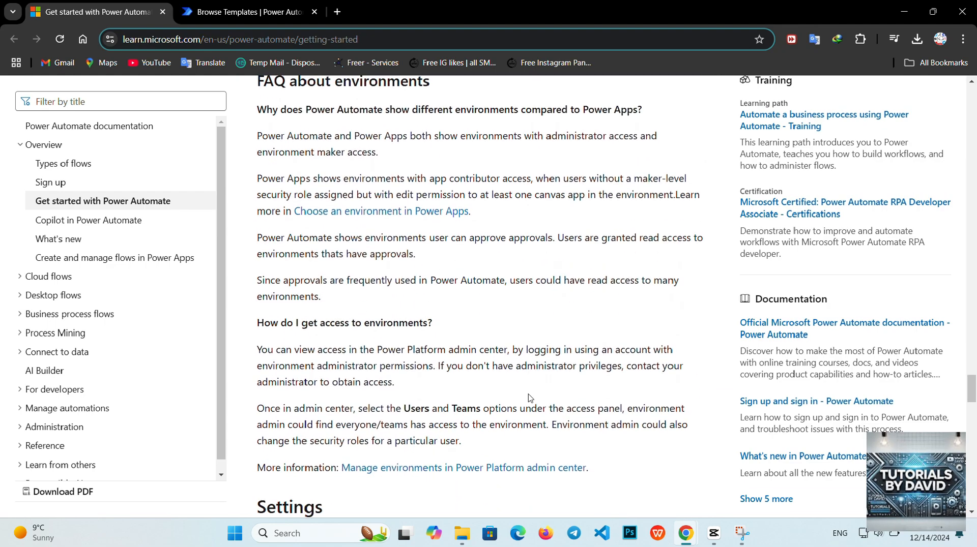
{"action": "scroll", "scroll_direction": "down", "scroll_amount": 3}
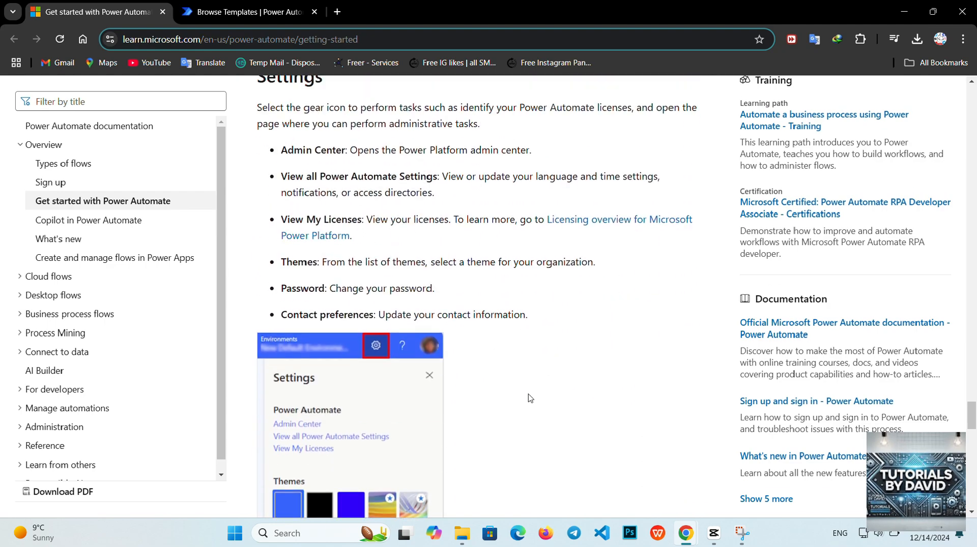
{"action": "scroll", "scroll_direction": "down", "scroll_amount": 3}
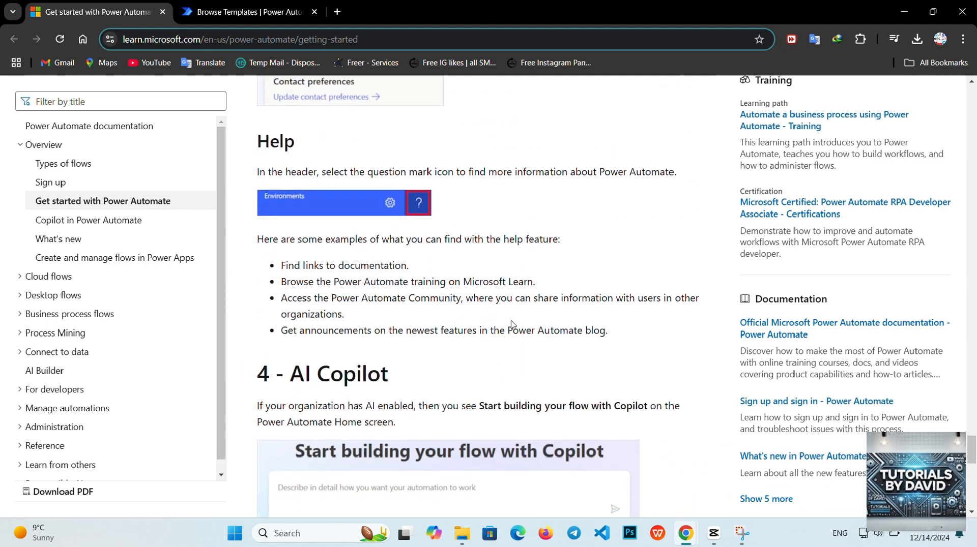
{"action": "scroll", "scroll_direction": "down", "scroll_amount": 3}
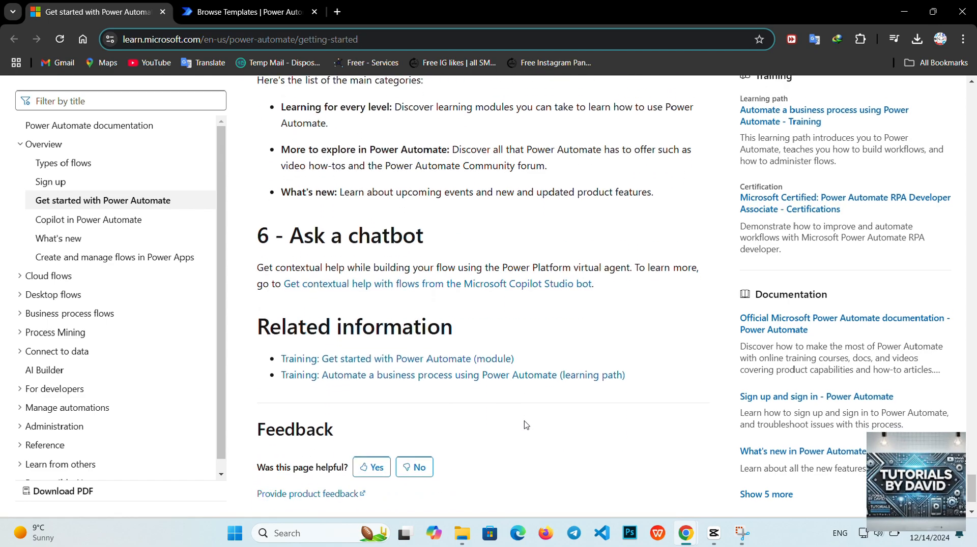
{"action": "scroll", "scroll_direction": "up", "scroll_amount": 3}
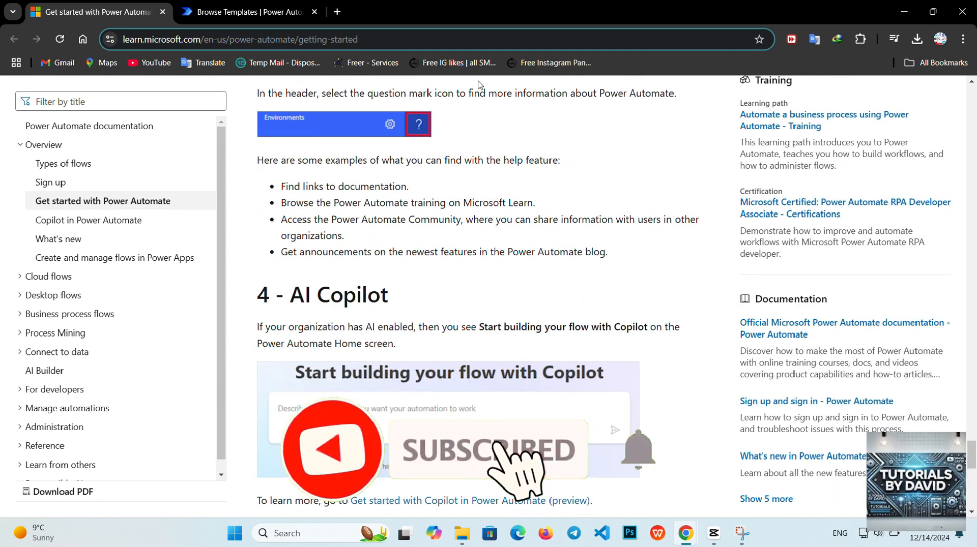
{"action": "left_click", "coordinate": [244, 12]}
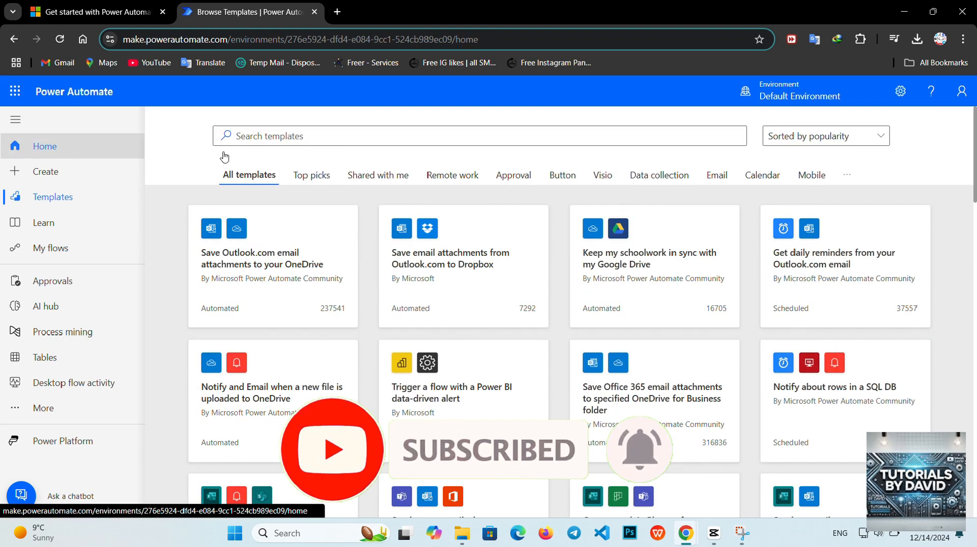
{"action": "left_click", "coordinate": [44, 146]}
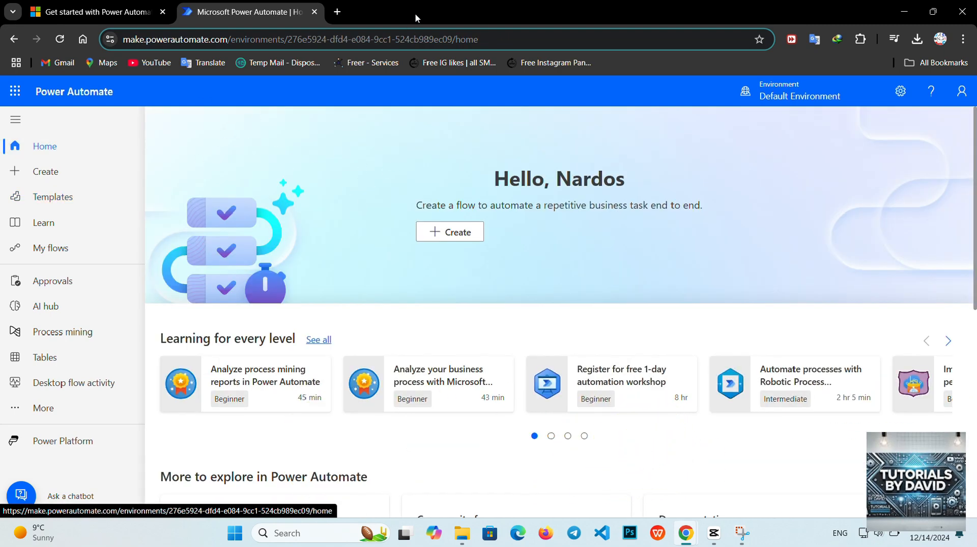